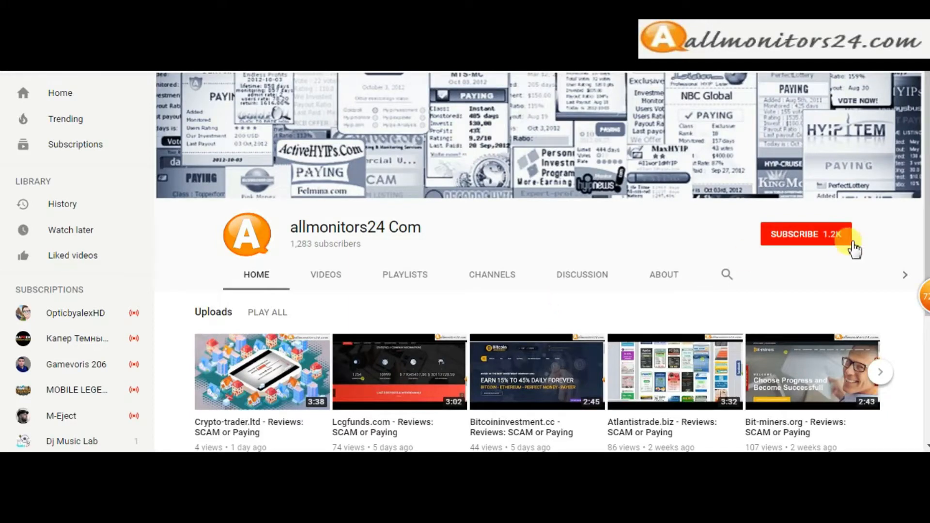
Subscribe to the allmonitors24 Com YouTube channel and turn on upload notifications.
click(795, 233)
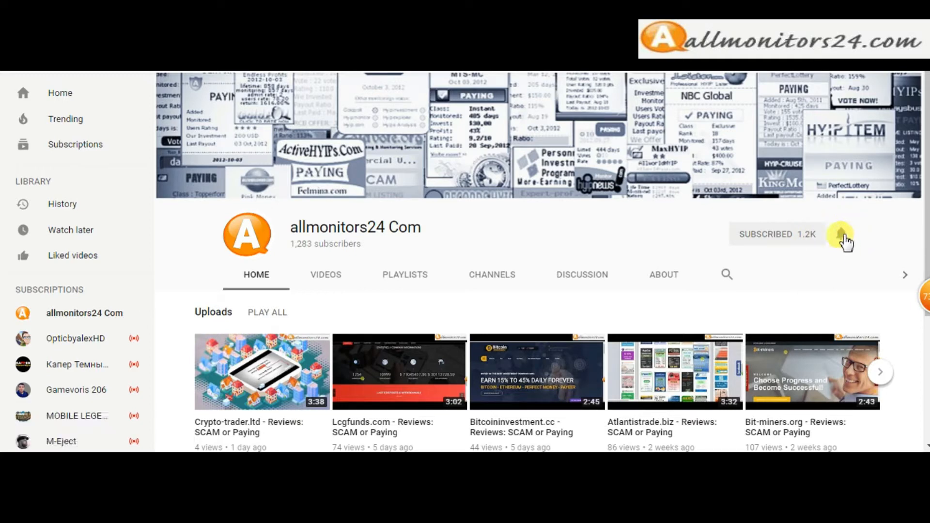
click(841, 234)
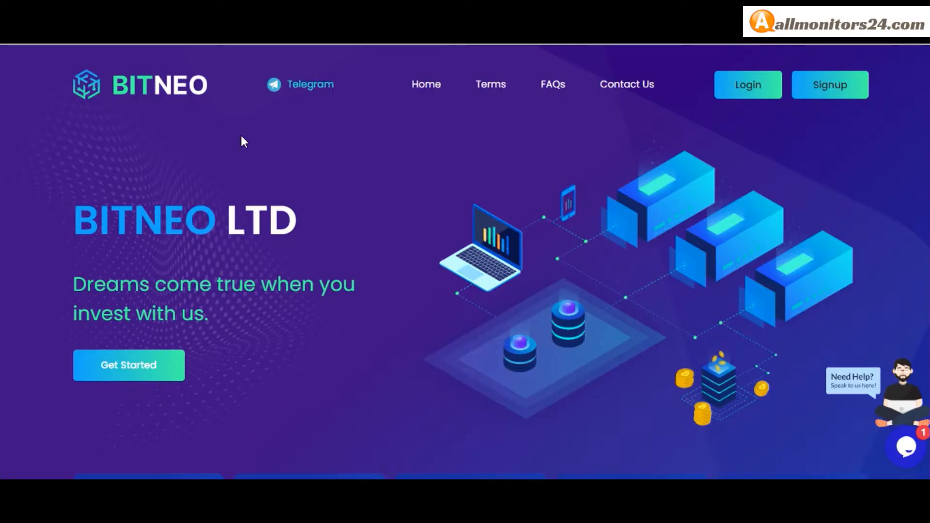
scroll(down, 3)
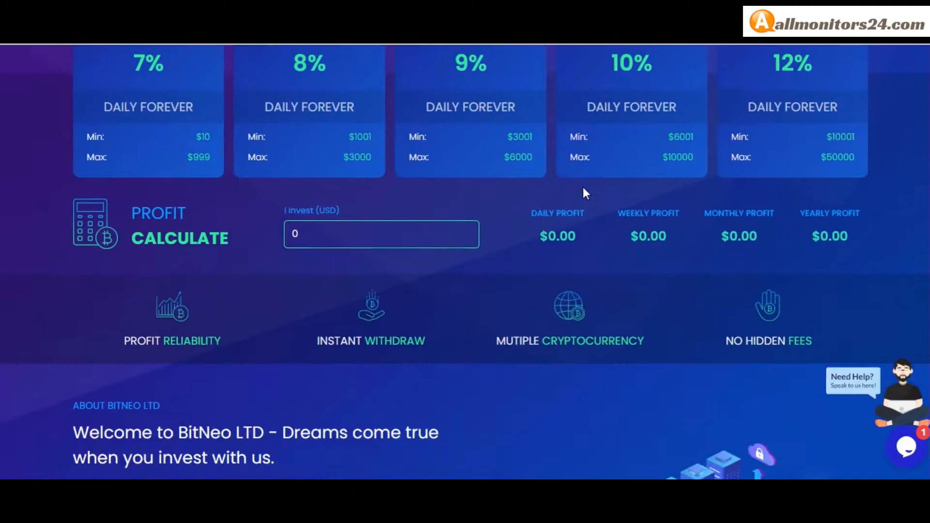
scroll(down, 3)
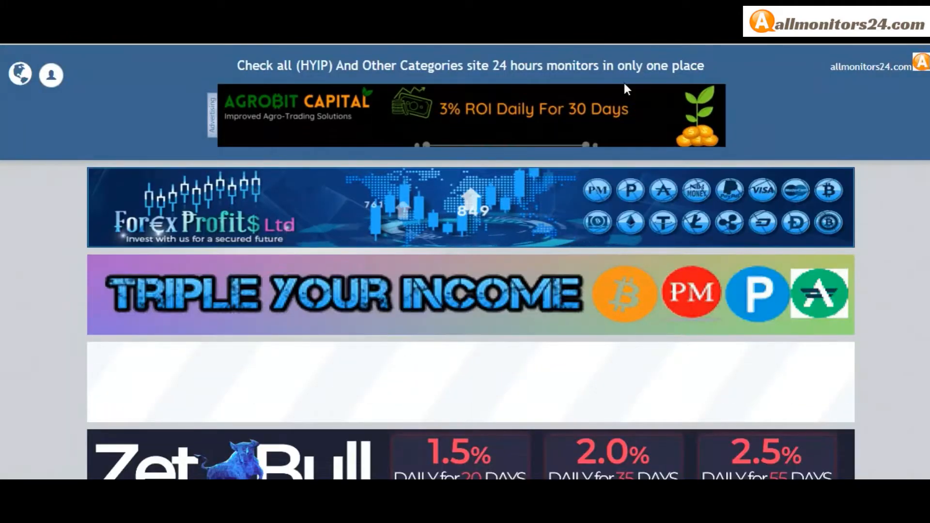
Scroll past the banners to the Bitneo (bitneo.top) listing card showing Paying status.
scroll(down, 3)
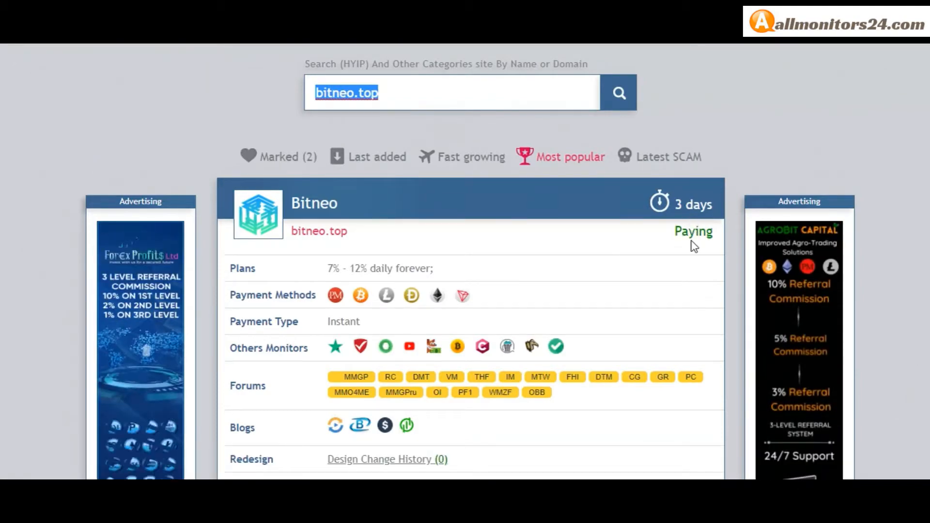
scroll(down, 3)
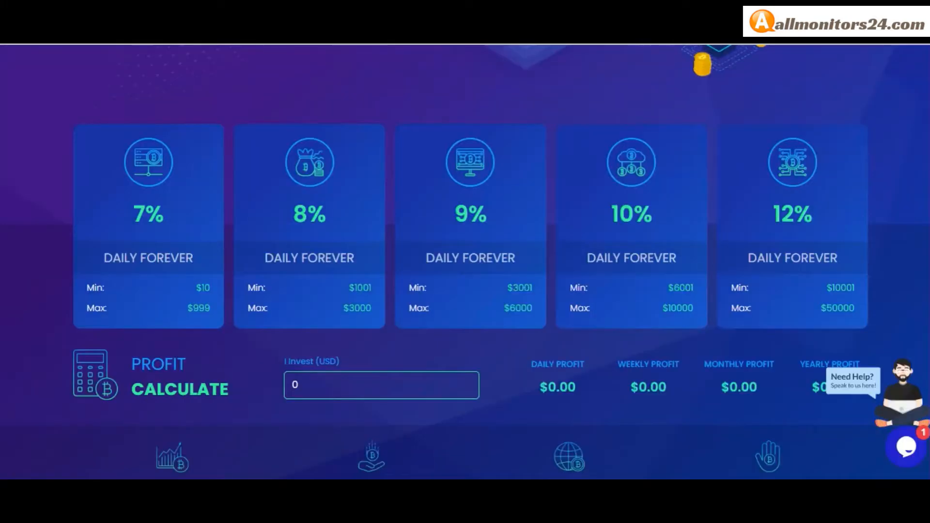
mouse_move(788, 204)
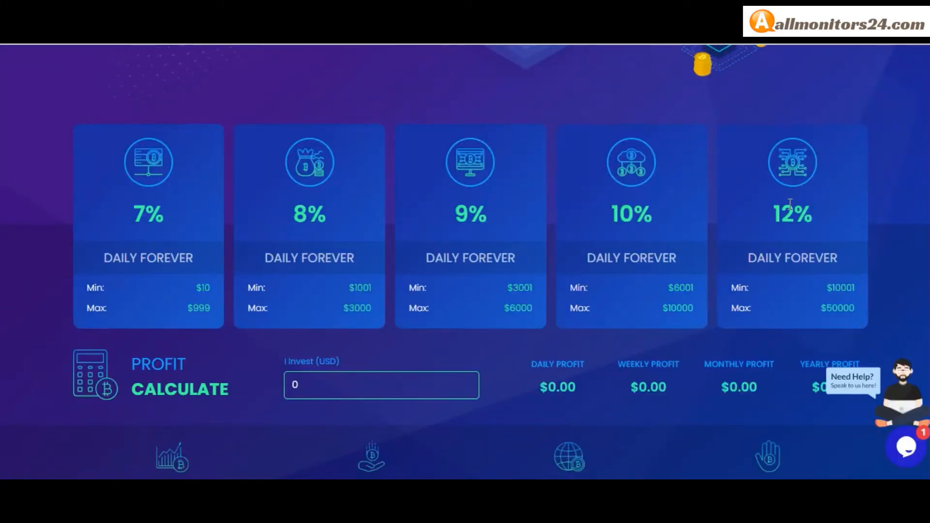
mouse_move(367, 244)
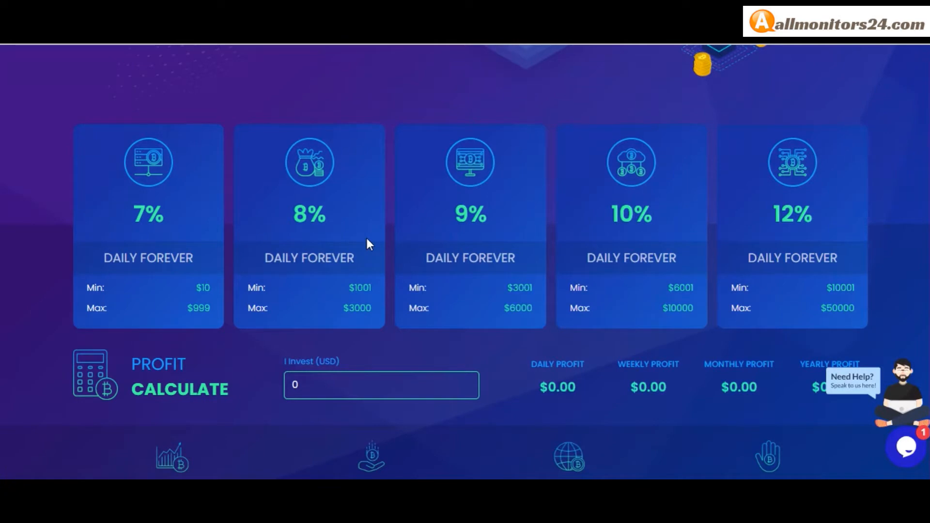
Scroll through Bitneo's plan cards, calculator, 5%/1%/1% referral levels and footer.
scroll(down, 3)
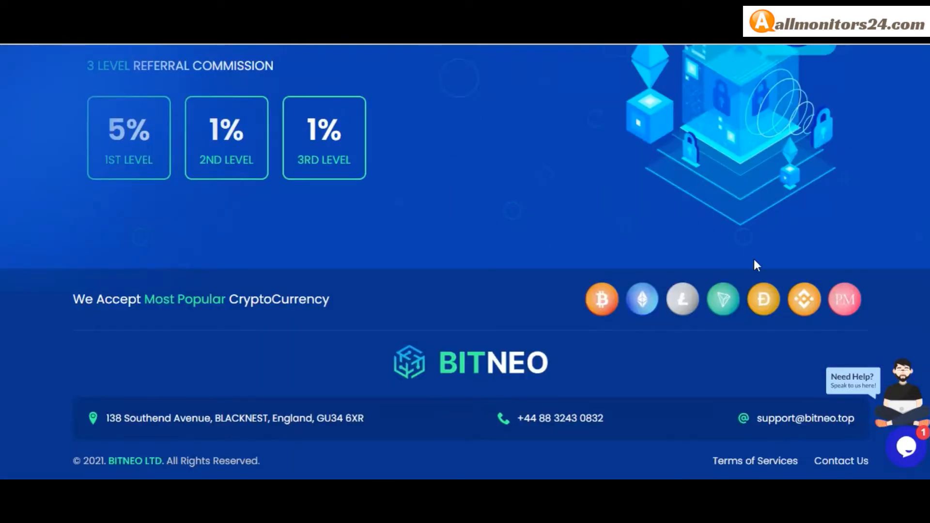
mouse_move(646, 304)
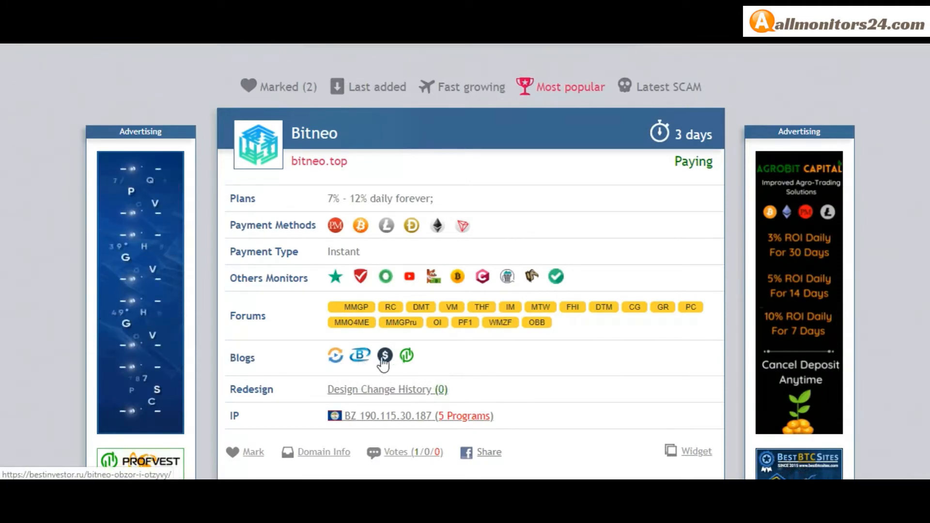
Mark the Bitneo listing and expand its Votes (1/0/0) to read the withdrawal comment.
scroll(down, 3)
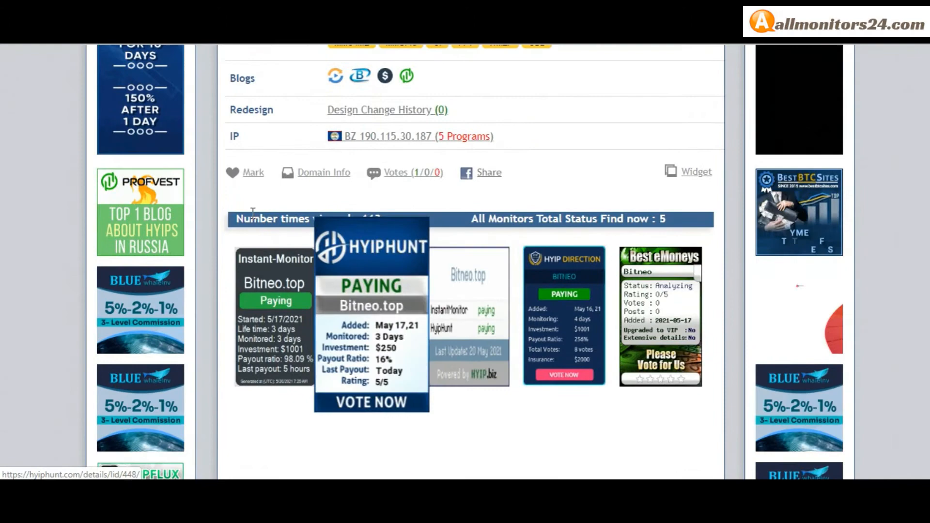
click(232, 173)
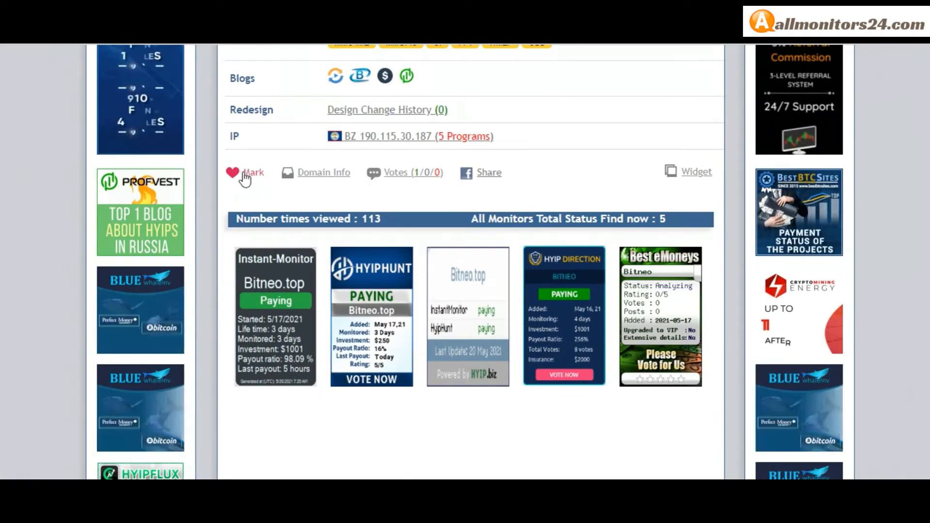
click(232, 172)
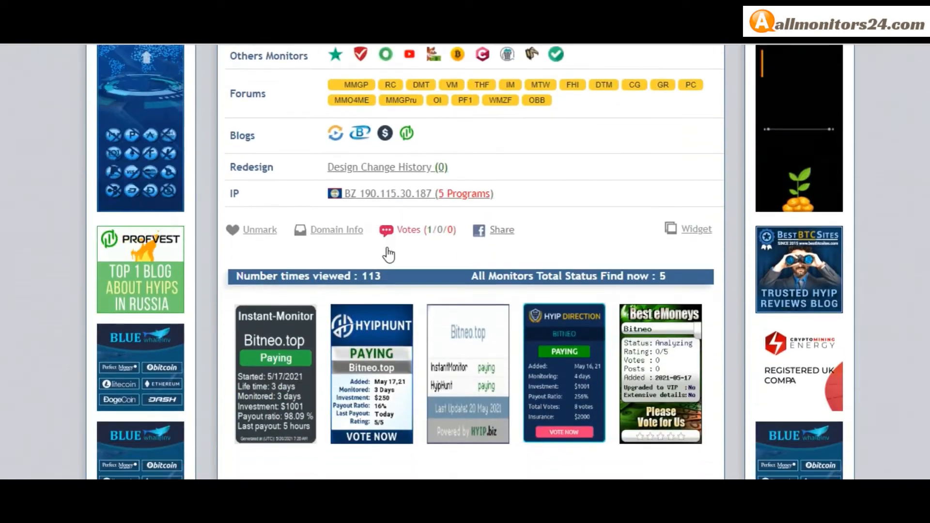
scroll(down, 3)
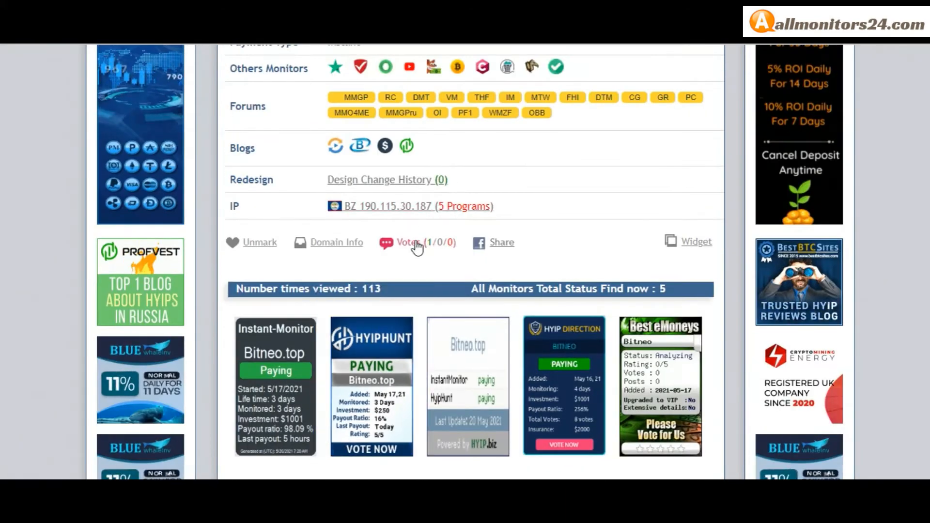
click(412, 243)
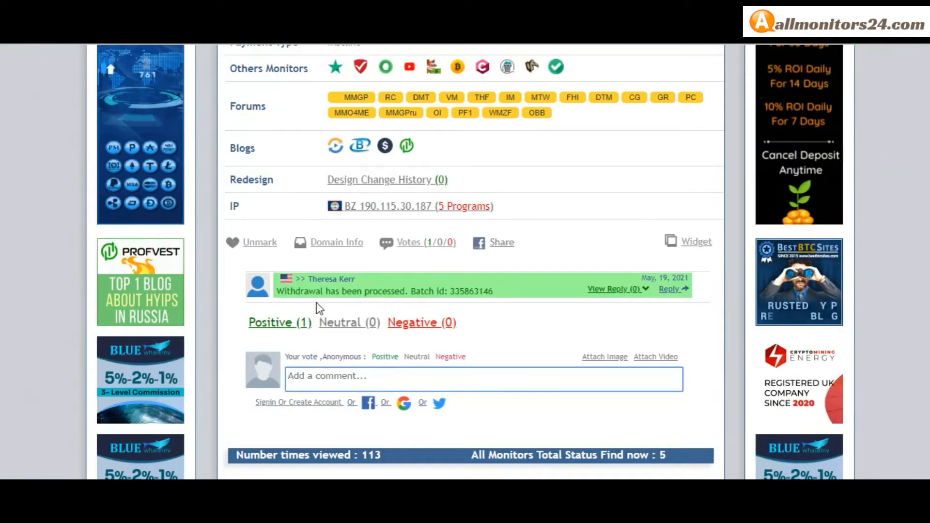
Show bitneo.top's domain info: Namecheap registrar, May 2021 registration, country Belize.
click(336, 242)
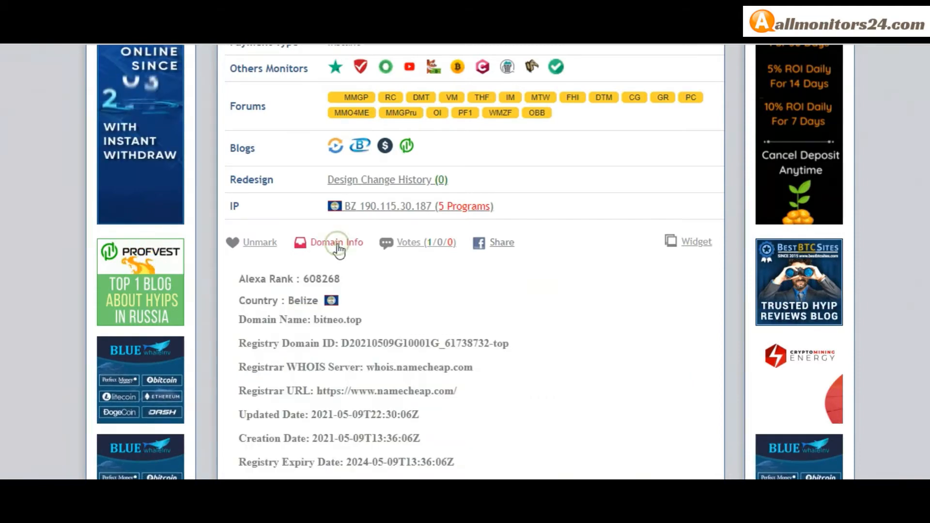
scroll(down, 3)
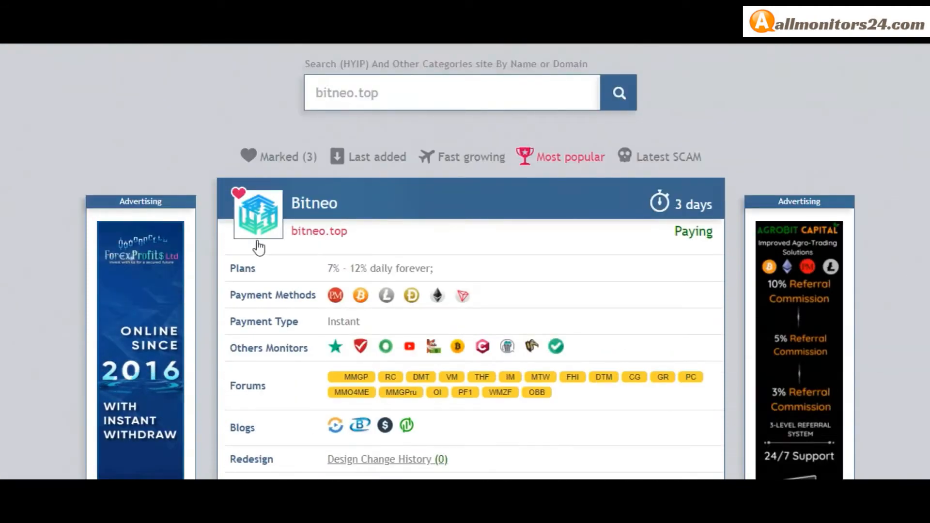
Open the Bitneo homepage from its logo and try twice to load the FAQs page.
click(318, 231)
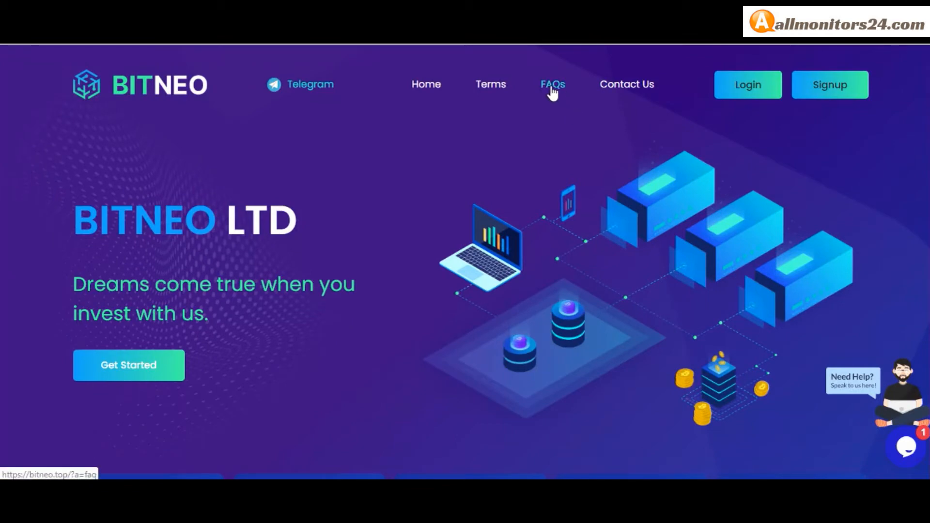
click(552, 84)
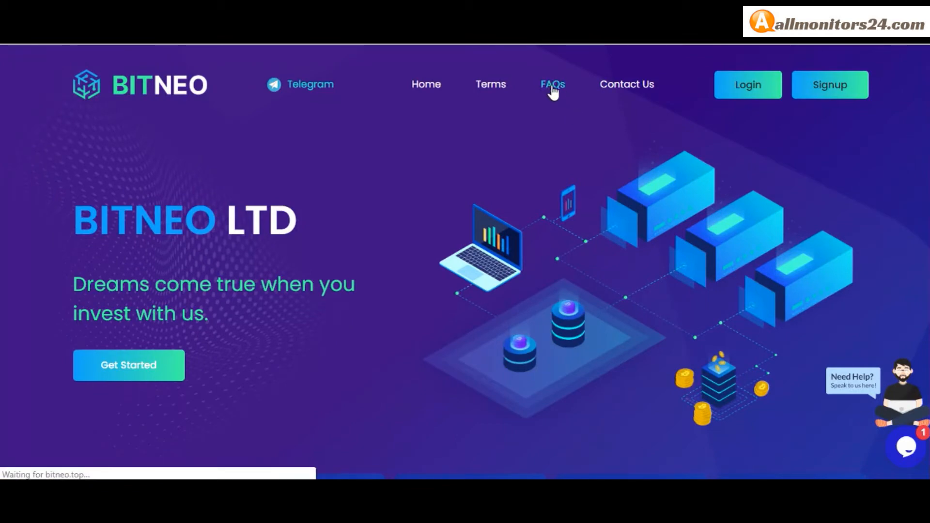
click(551, 84)
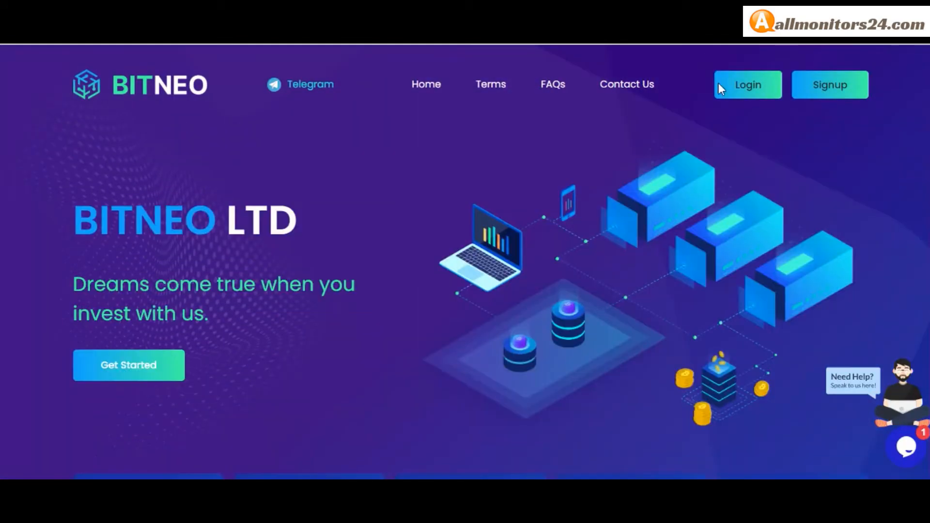
scroll(down, 3)
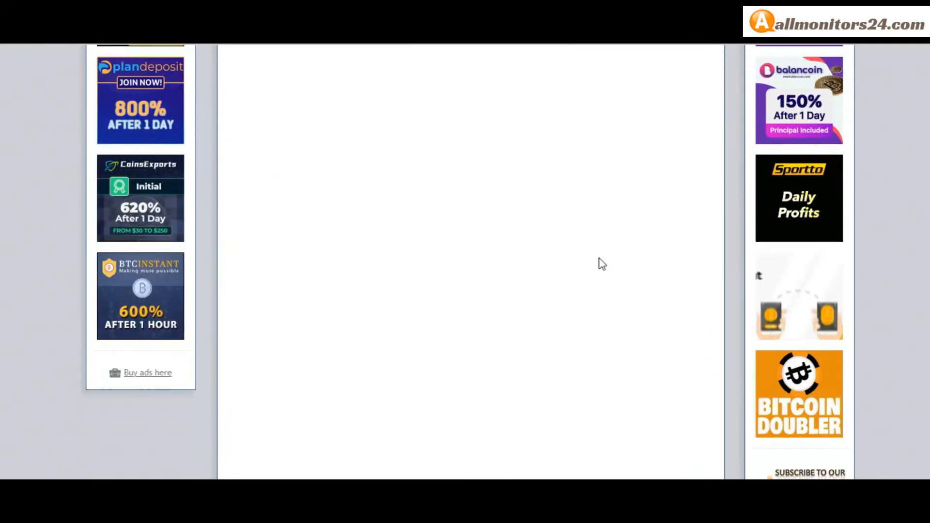
Scroll the page to the bitneo.top search box and the marked Bitneo listing card.
scroll(down, 3)
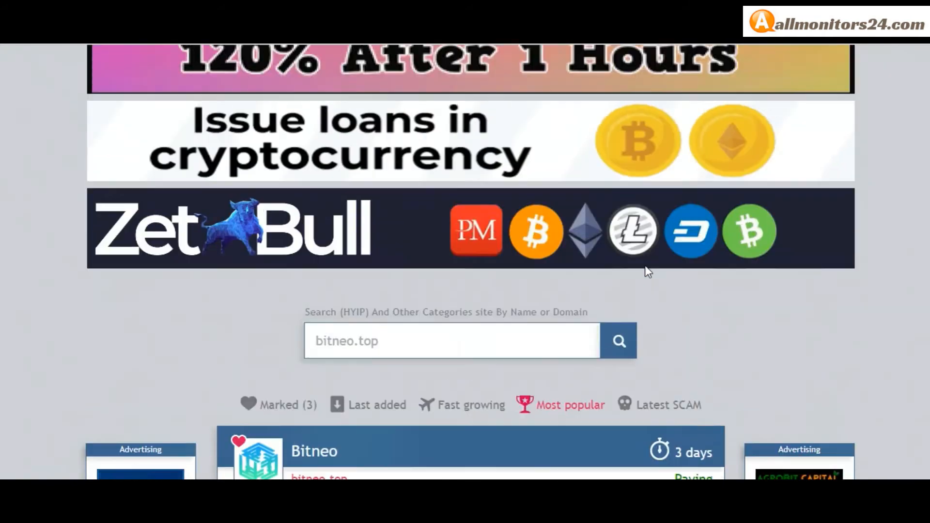
scroll(down, 3)
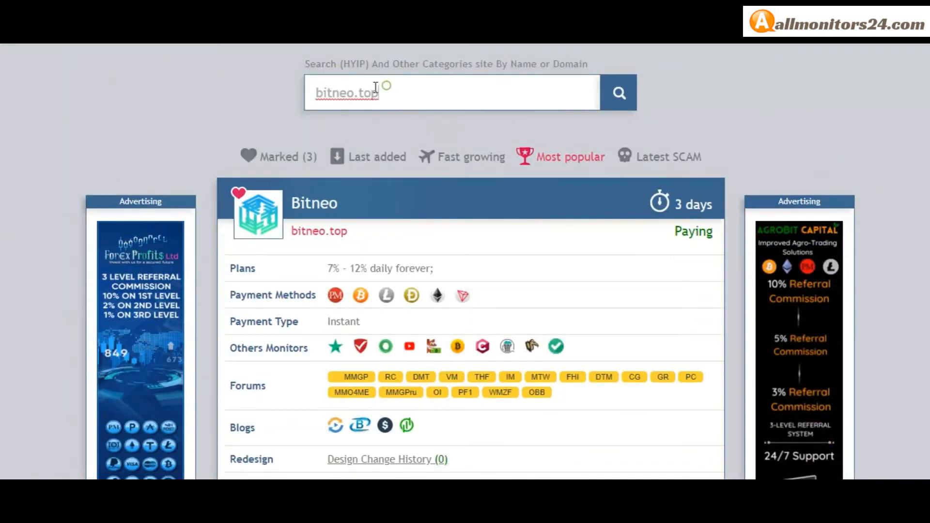